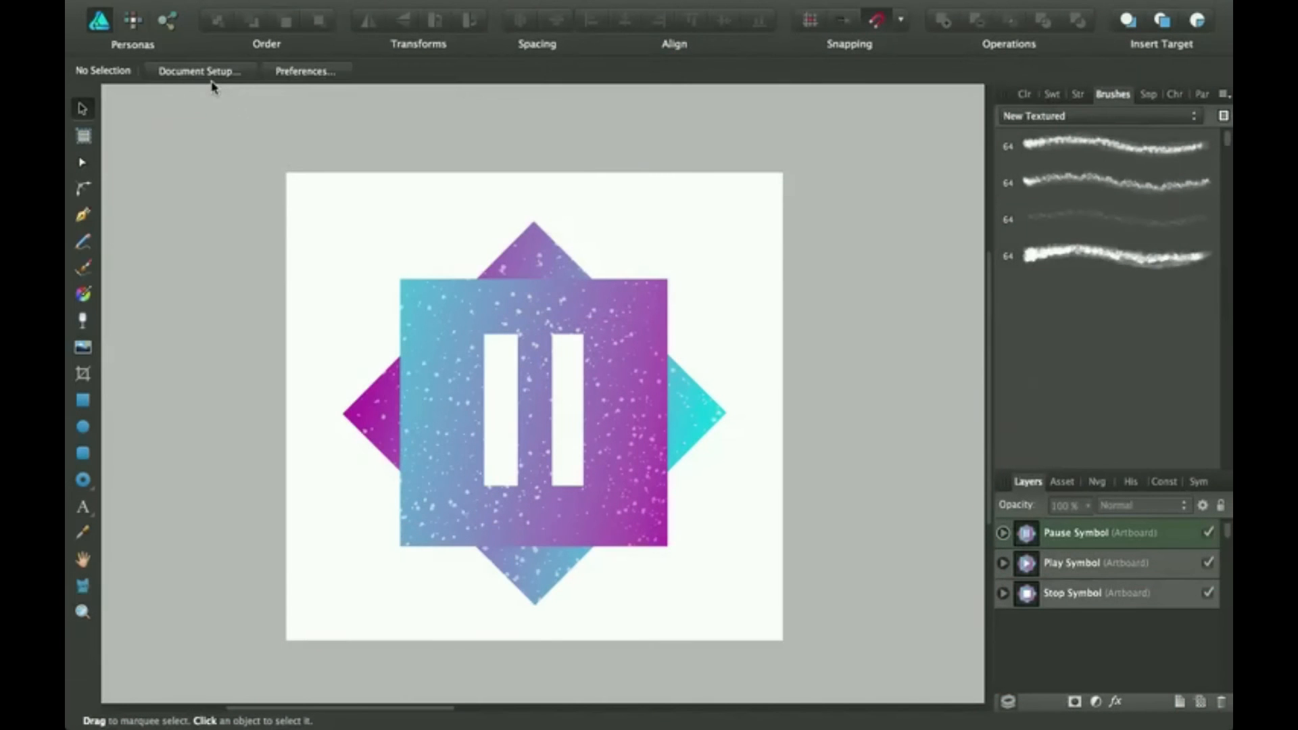
{"action": "mouse_move", "coordinate": [387, 197]}
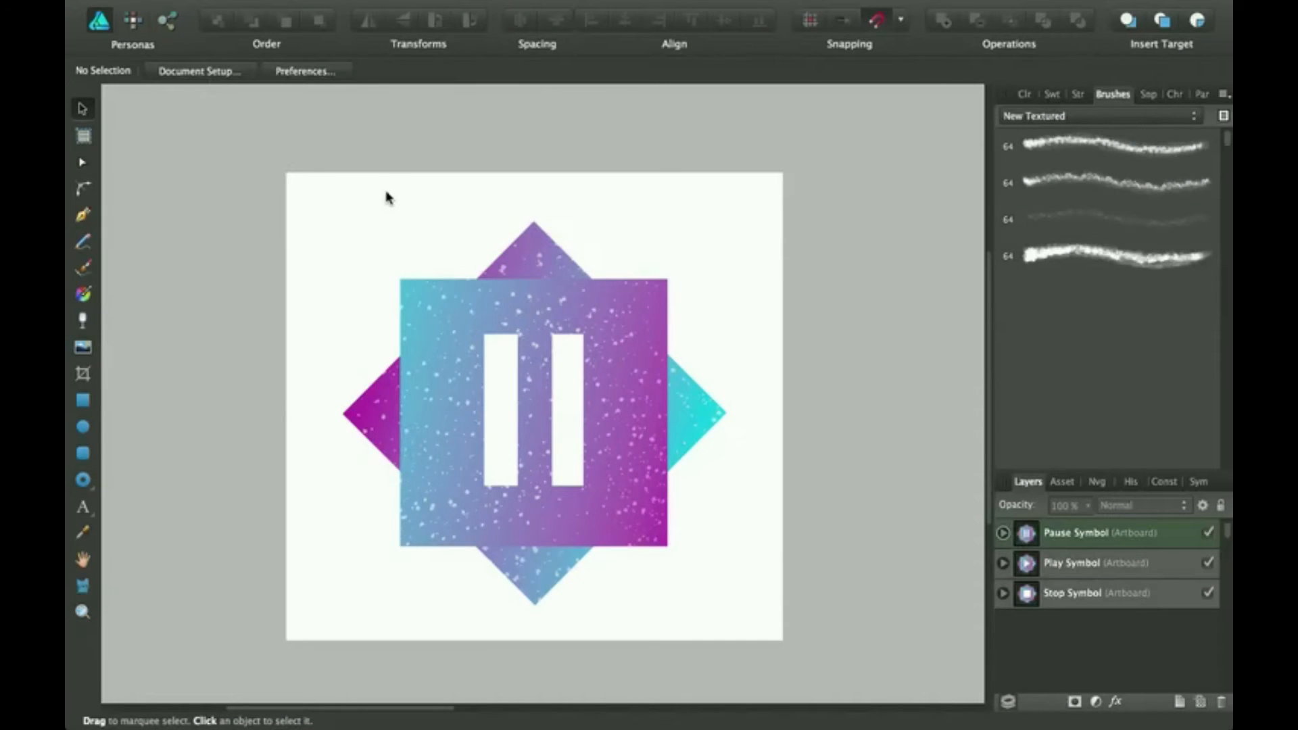
{"action": "mouse_move", "coordinate": [383, 222]}
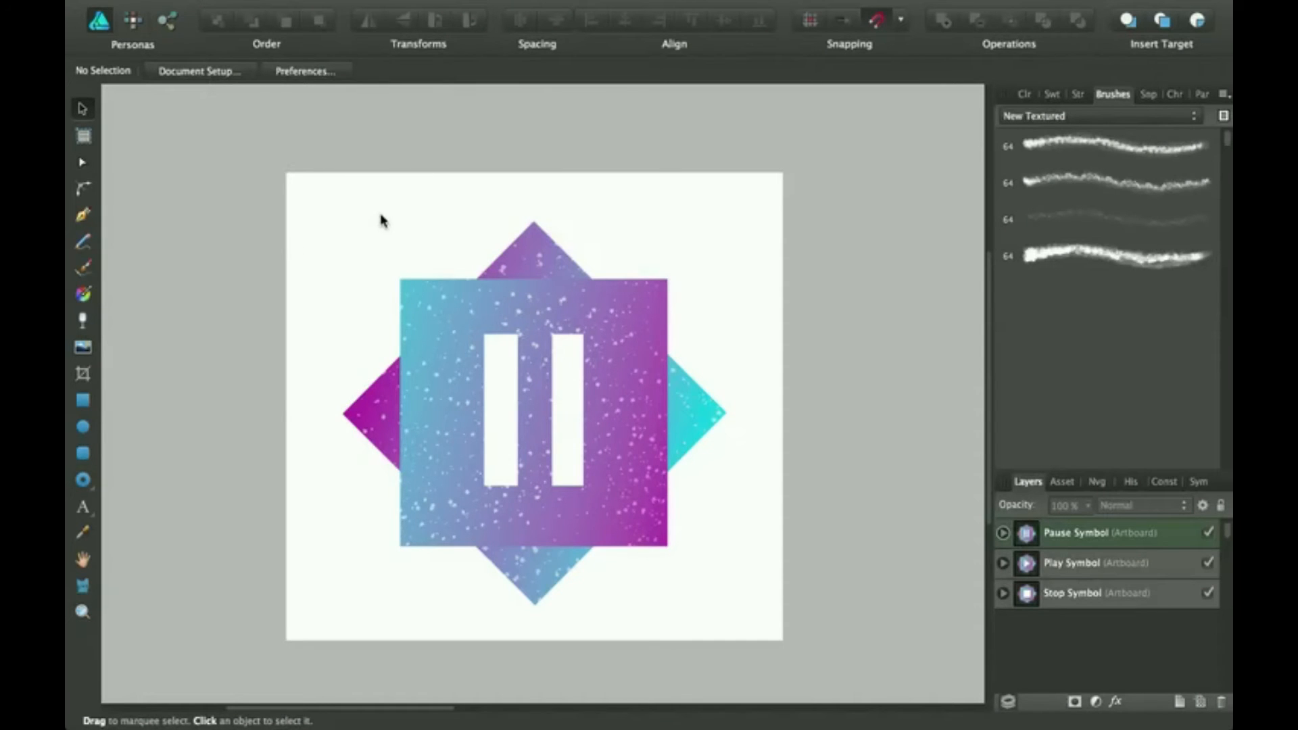
{"action": "mouse_move", "coordinate": [377, 214]}
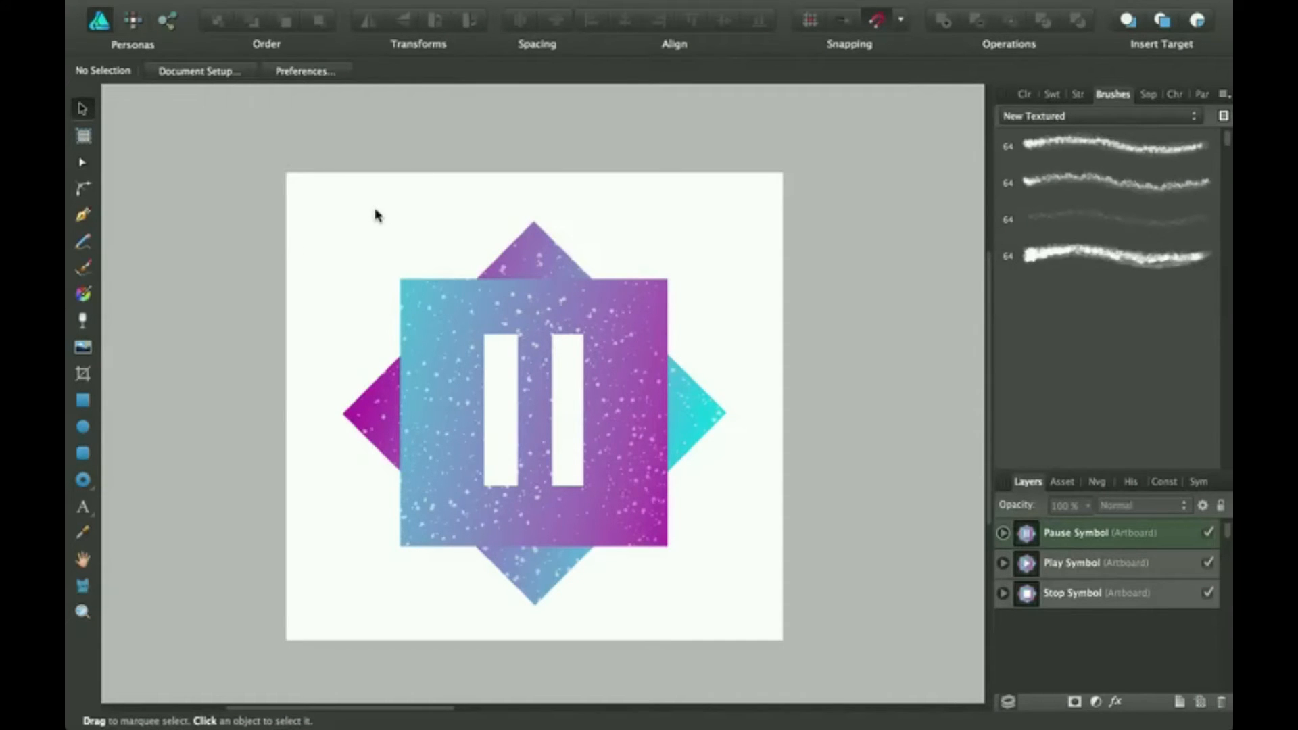
Step: Show the Colour panel in place of the Brushes list in the studio
{"action": "left_click", "coordinate": [1029, 95]}
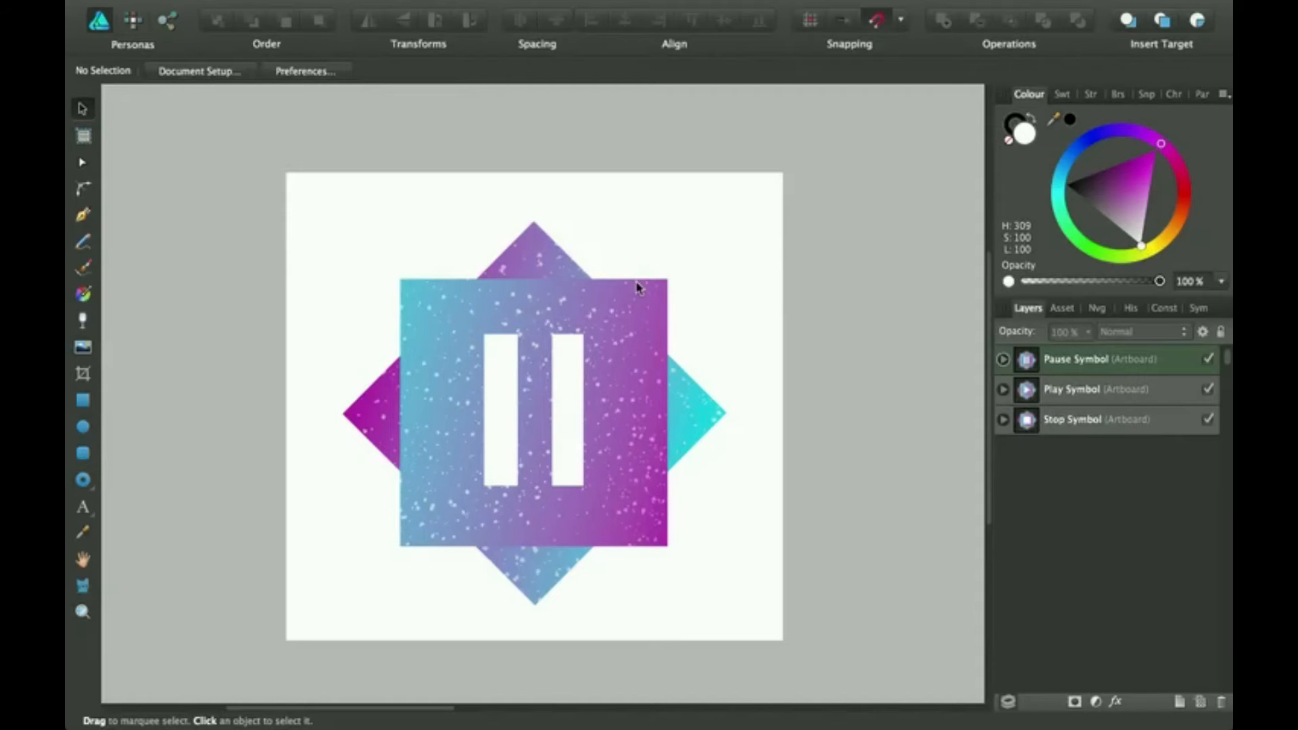
{"action": "mouse_move", "coordinate": [611, 298]}
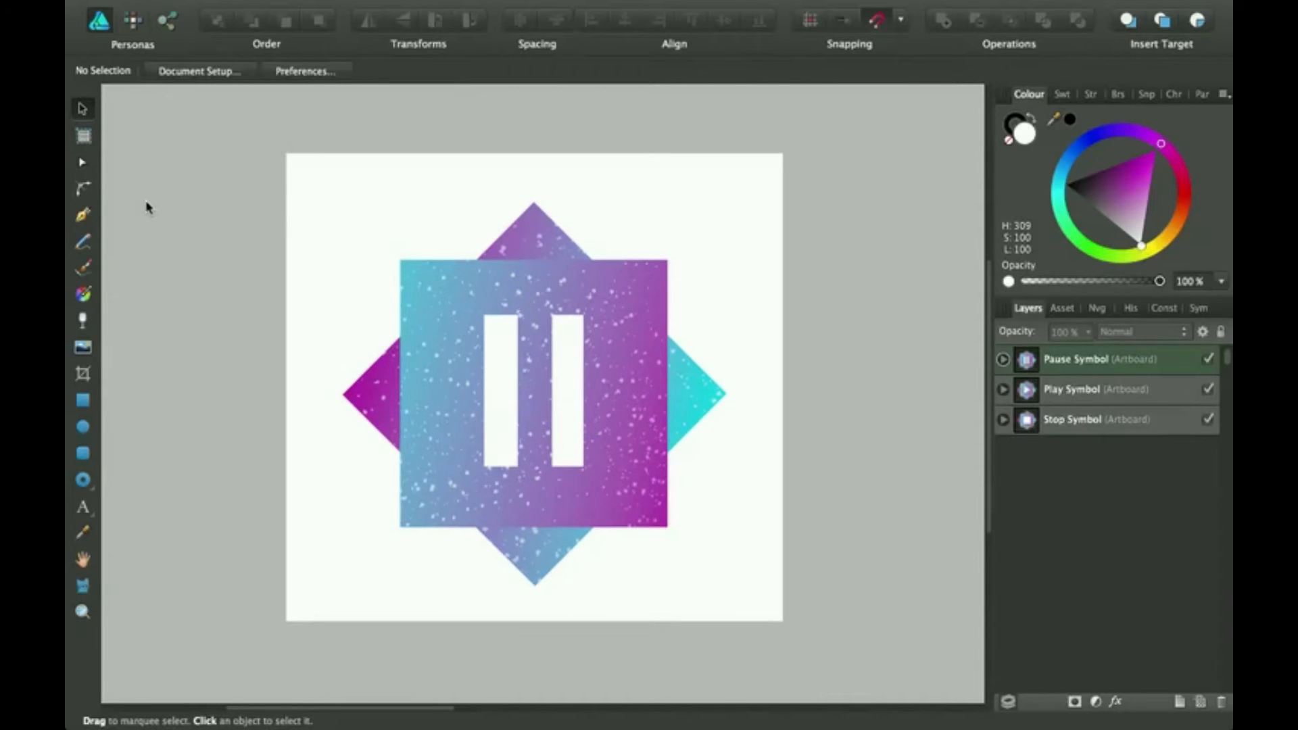
{"action": "mouse_move", "coordinate": [83, 191]}
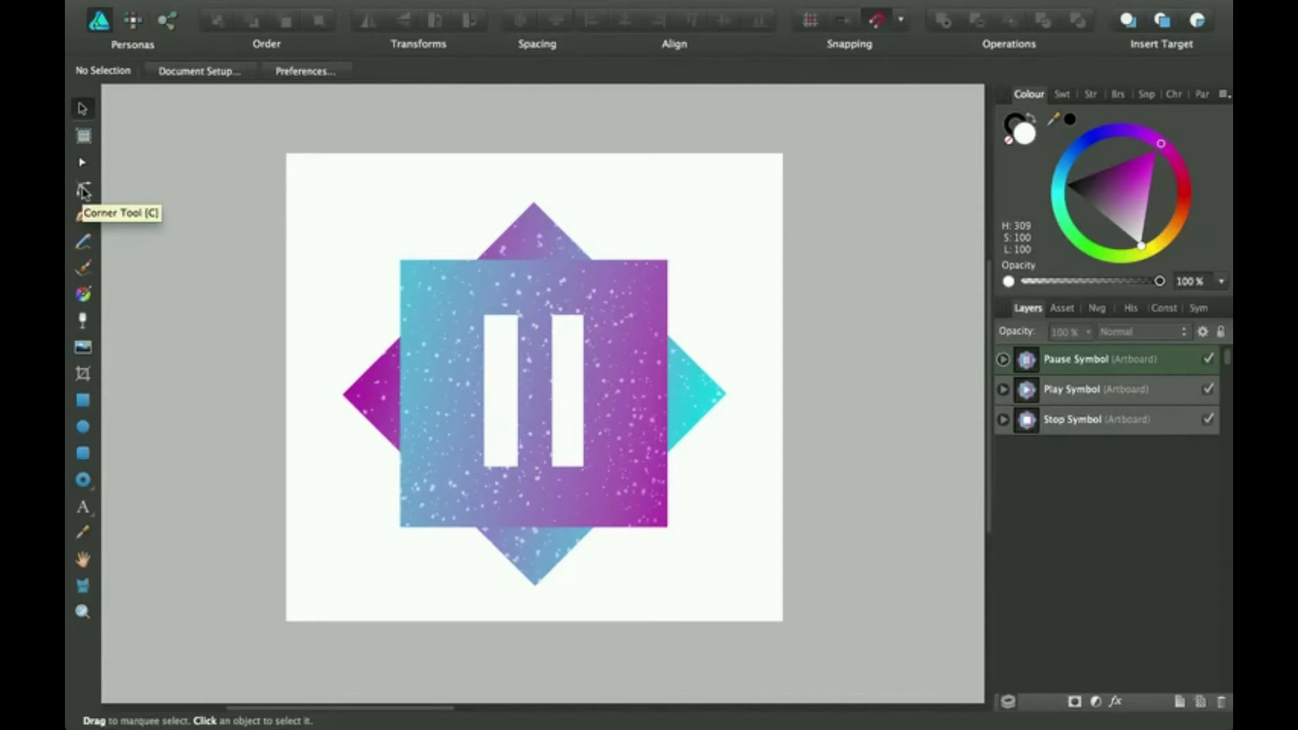
Step: With the Corner Tool, select the Pause Symbol's bars curve ready for rounding
{"action": "left_click", "coordinate": [83, 189]}
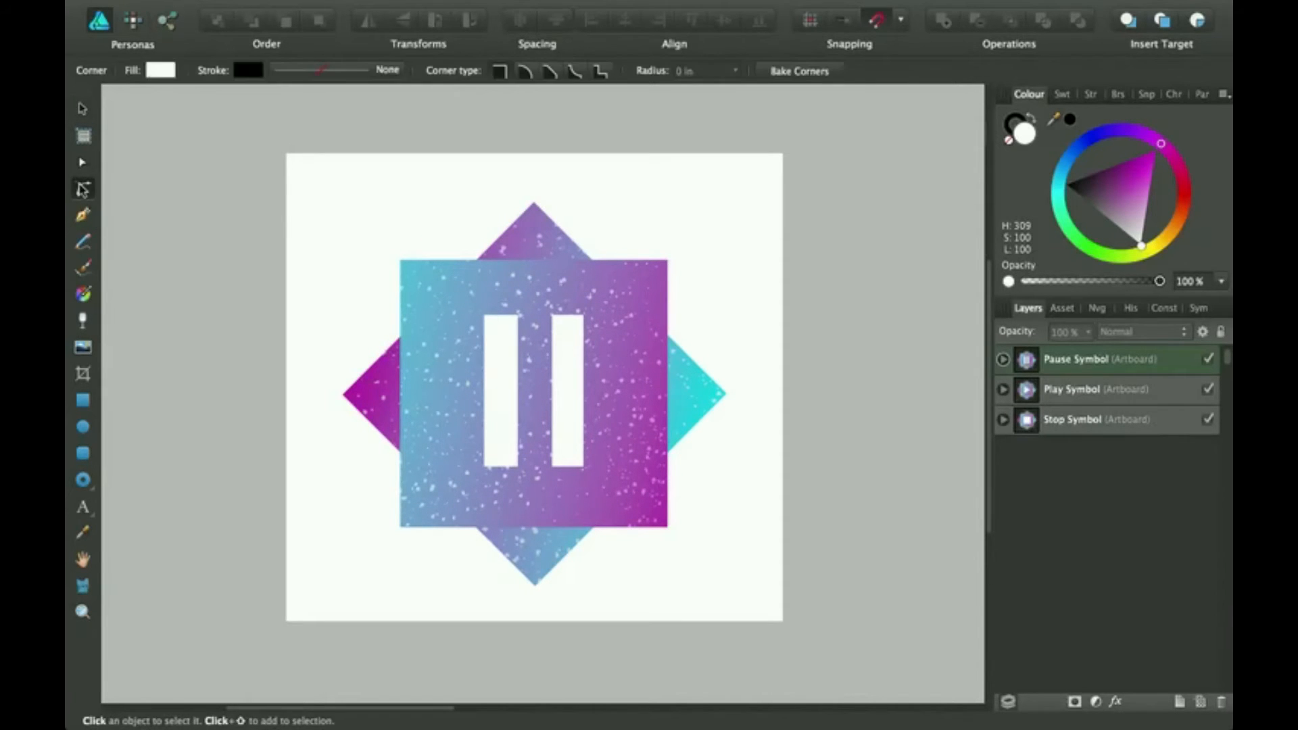
{"action": "mouse_move", "coordinate": [83, 188]}
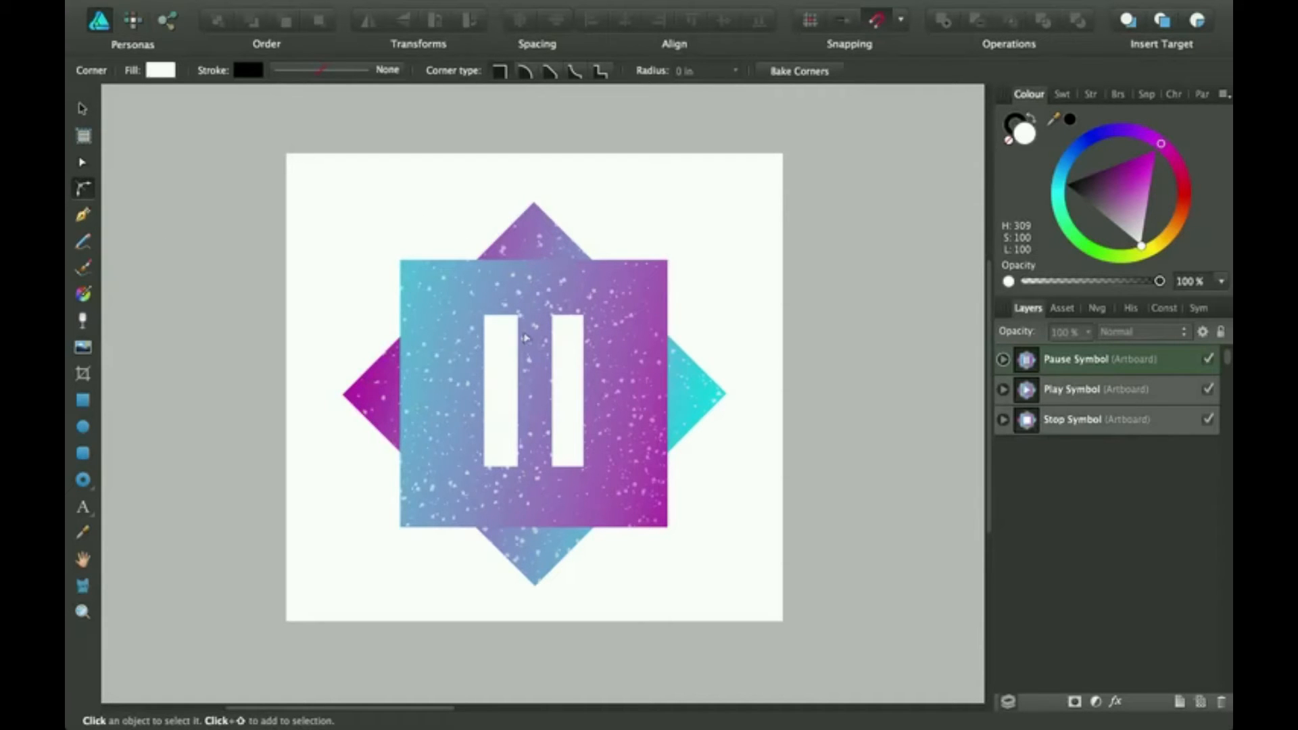
{"action": "mouse_move", "coordinate": [498, 318]}
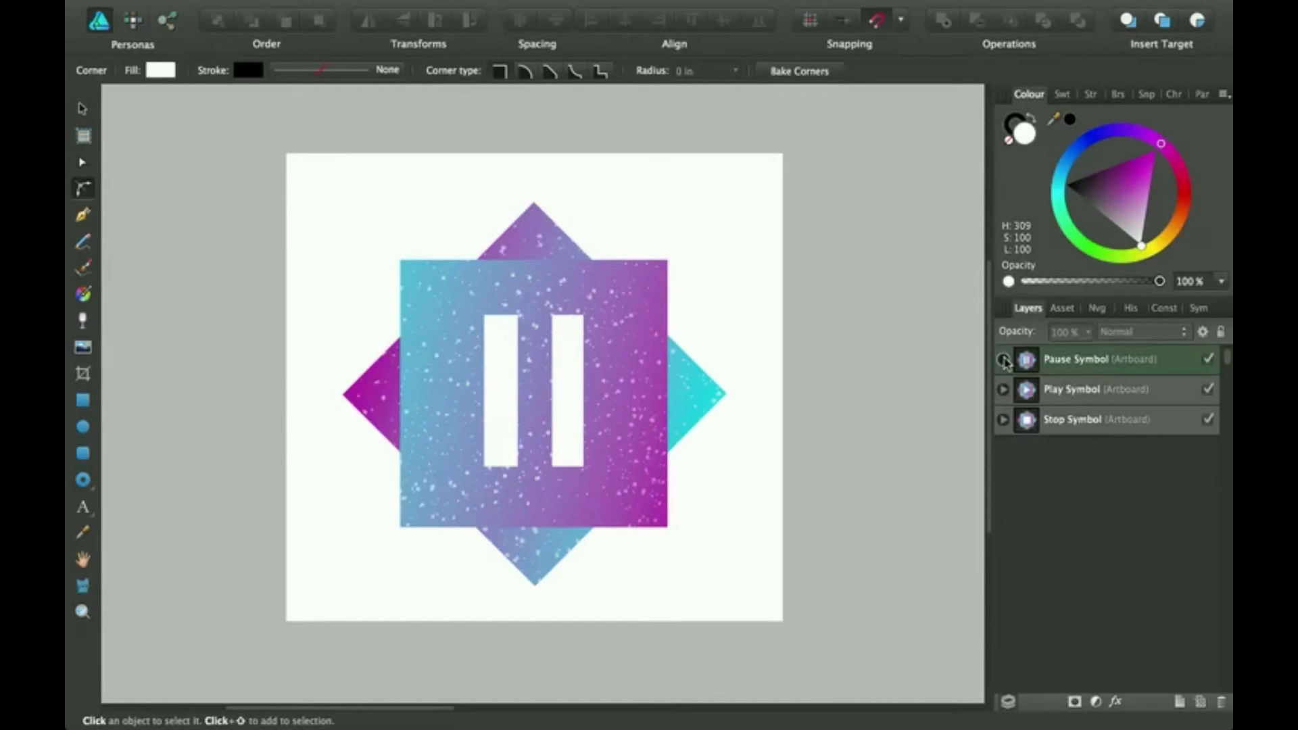
{"action": "left_click", "coordinate": [1003, 360]}
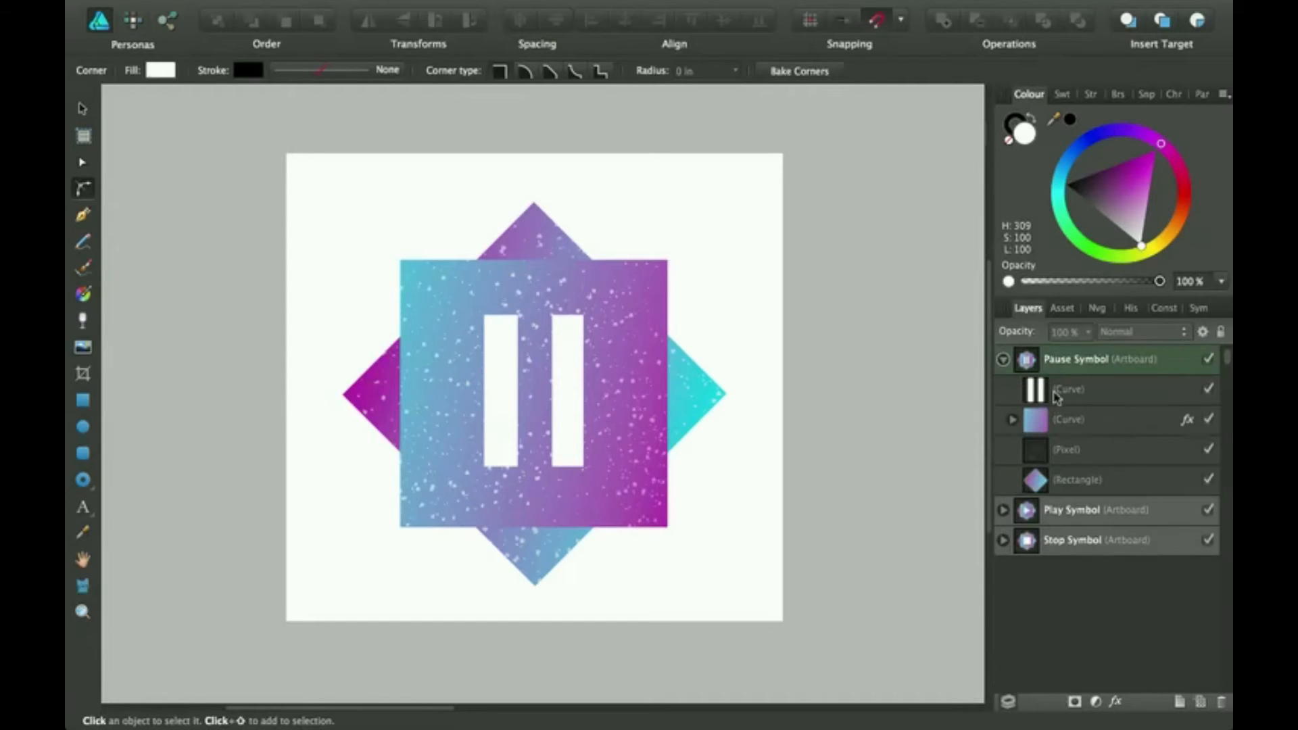
{"action": "left_click", "coordinate": [1069, 390]}
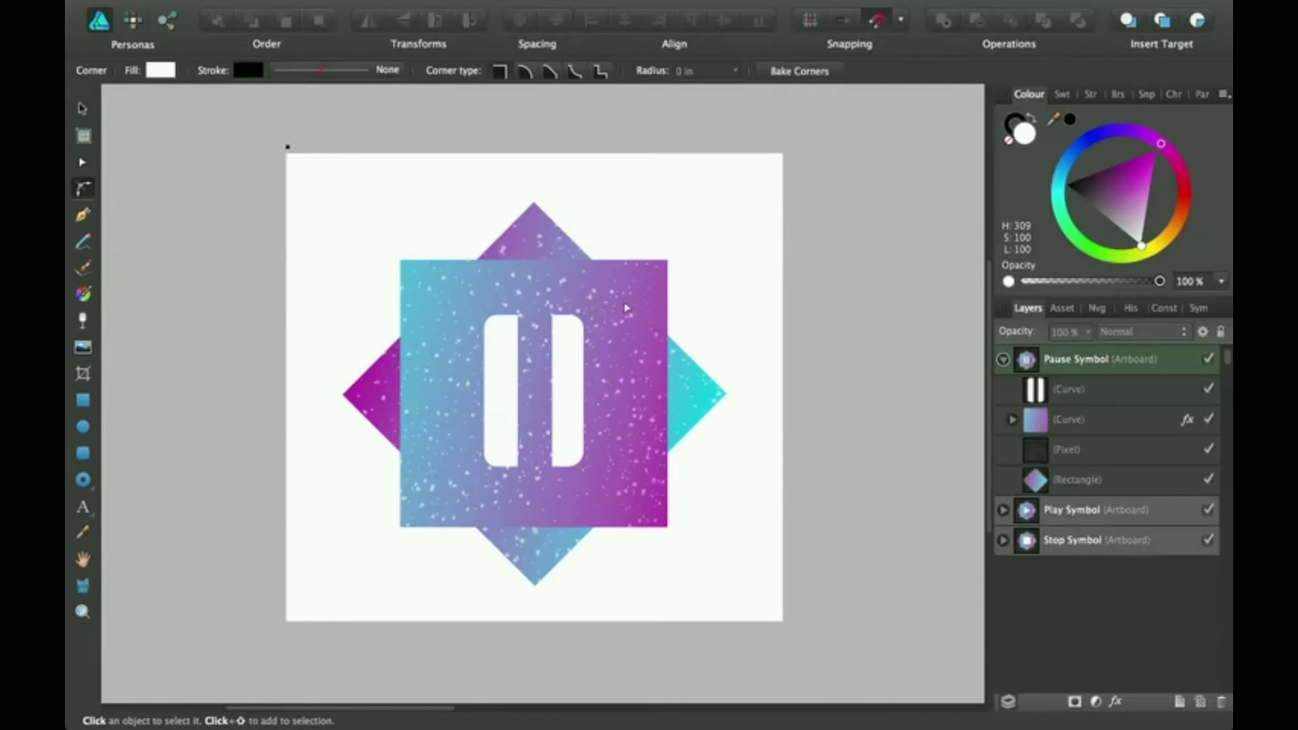
{"action": "mouse_move", "coordinate": [756, 282]}
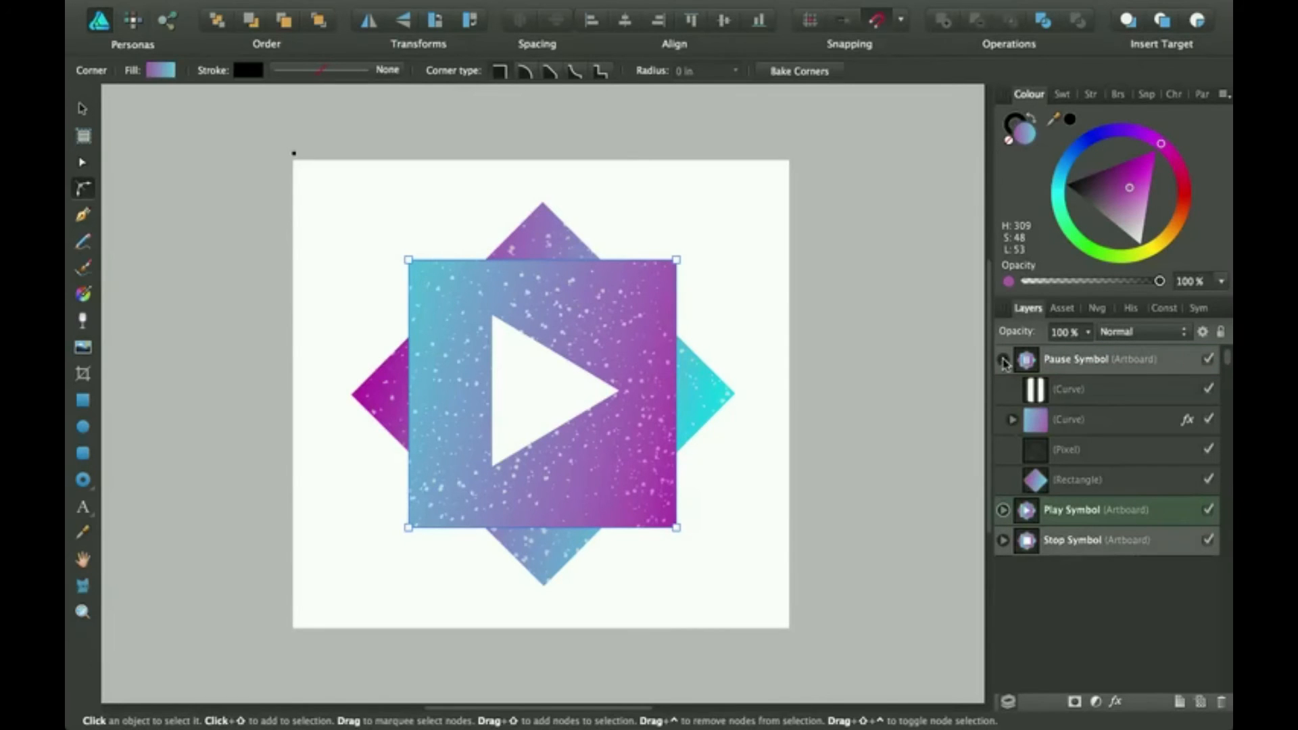
Step: Round the corners of the play icon's square, diamond backdrop and triangle
{"action": "left_click", "coordinate": [1003, 363]}
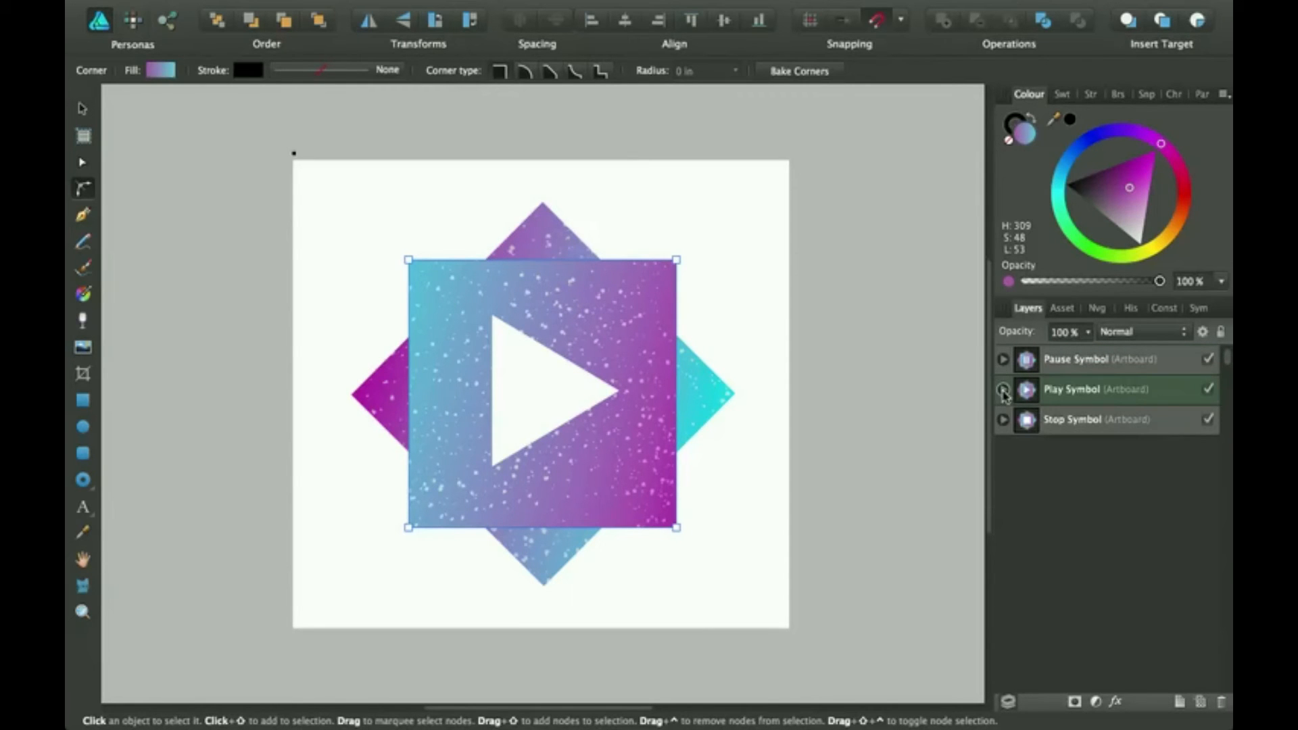
{"action": "left_click", "coordinate": [1003, 390]}
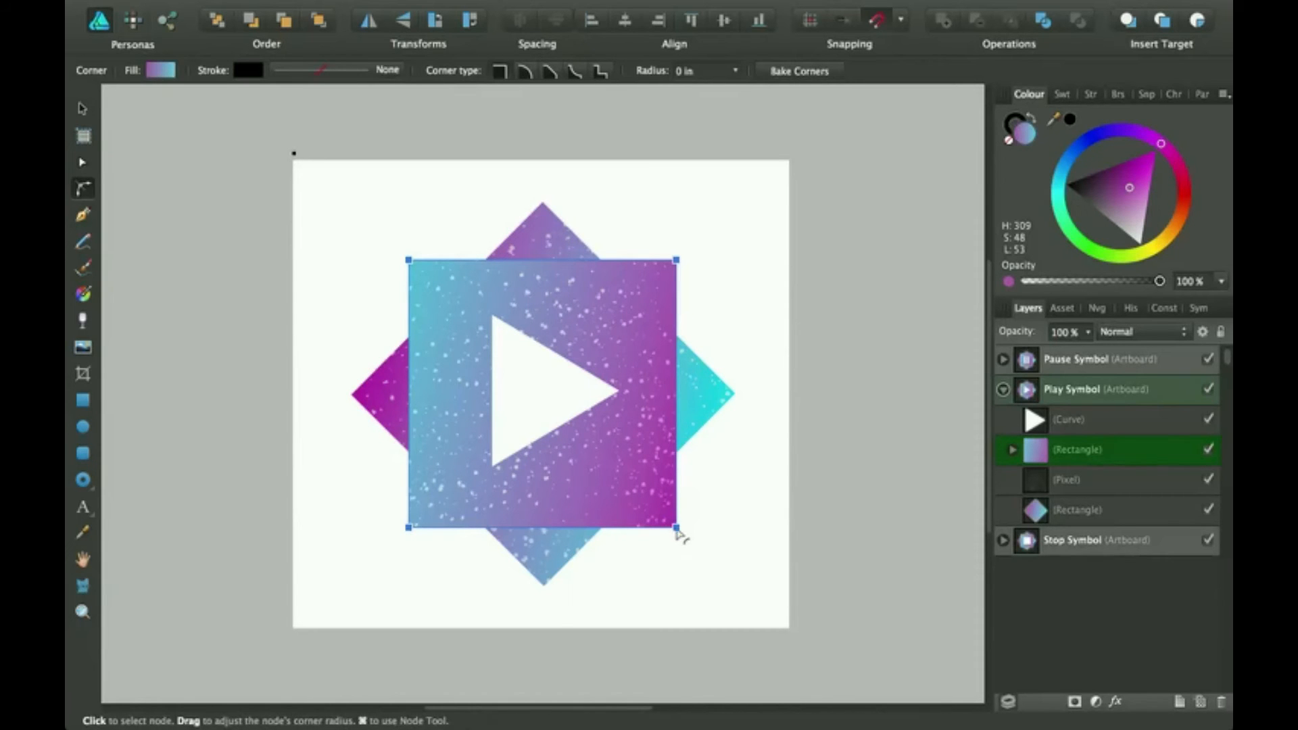
{"action": "left_click_drag", "start_coordinate": [676, 527], "coordinate": [617, 472]}
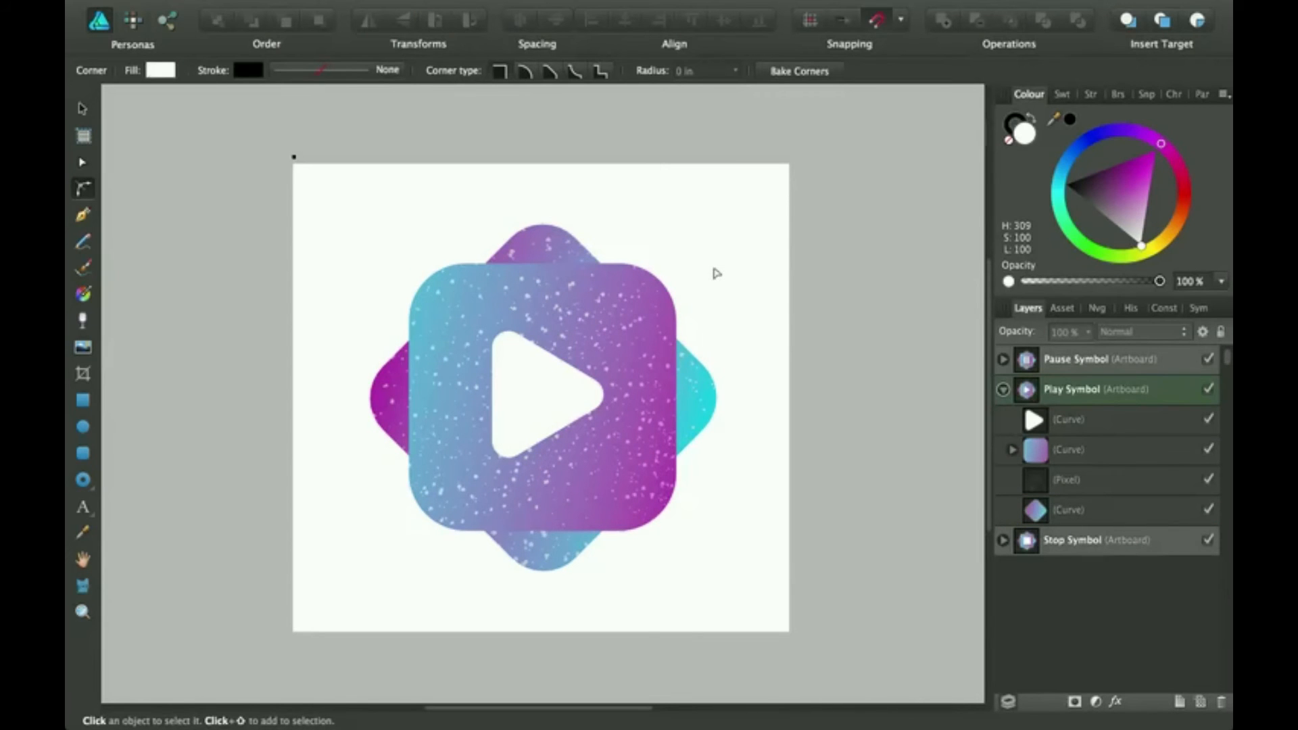
{"action": "mouse_move", "coordinate": [705, 290]}
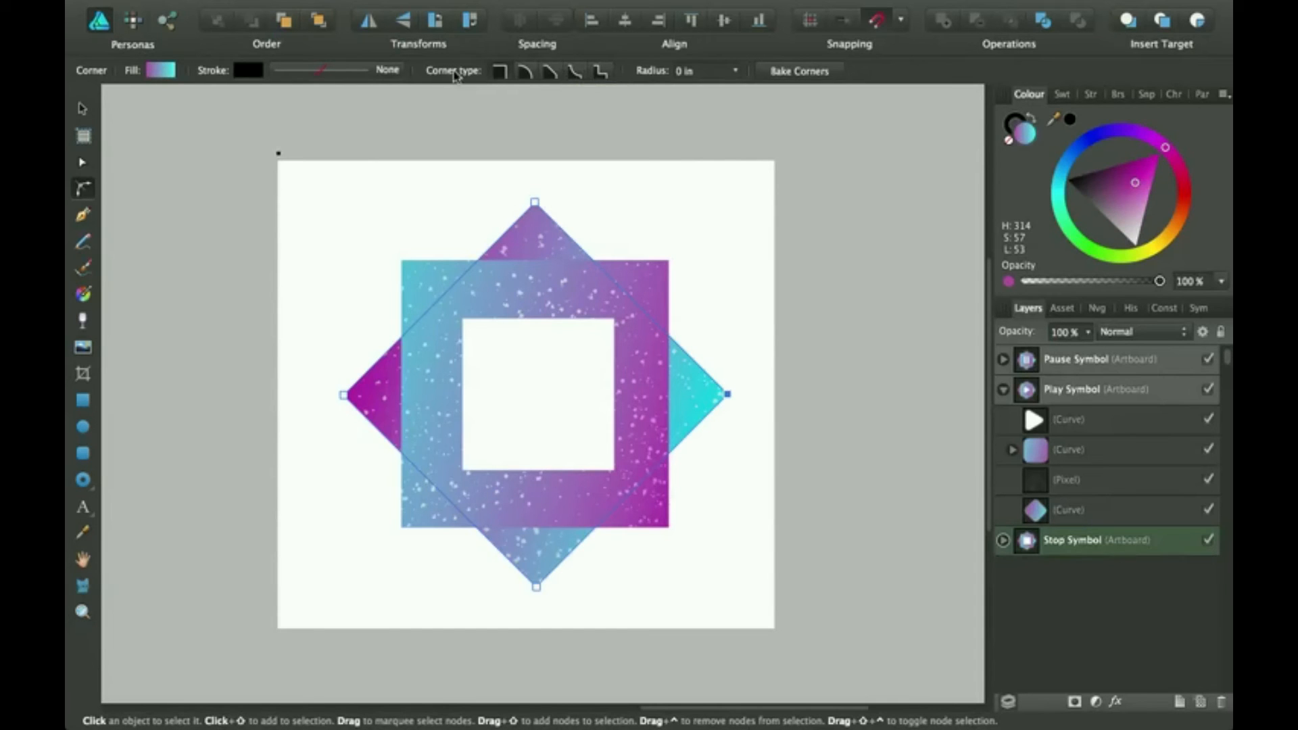
{"action": "mouse_move", "coordinate": [530, 70]}
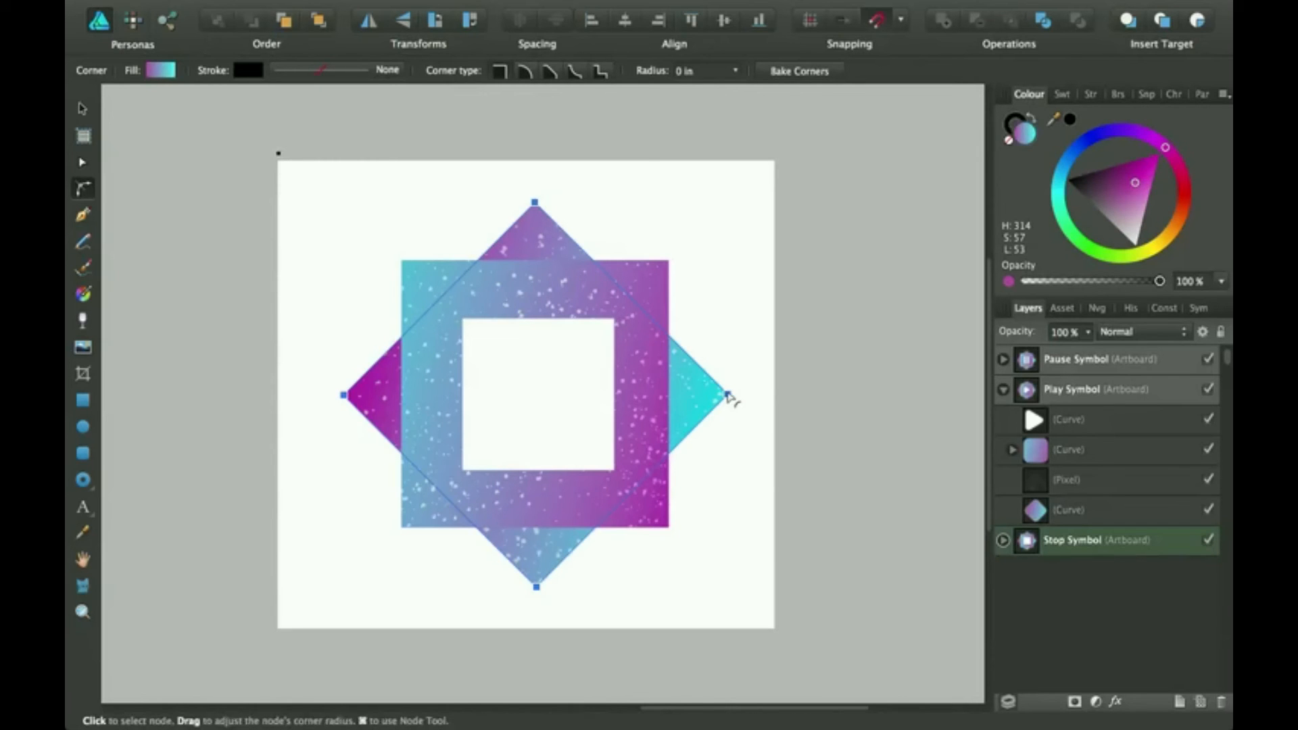
Step: Give the diamond's four corners a 0.5 in stepped cut-out instead of sharp points
{"action": "left_click_drag", "start_coordinate": [727, 396], "coordinate": [667, 395]}
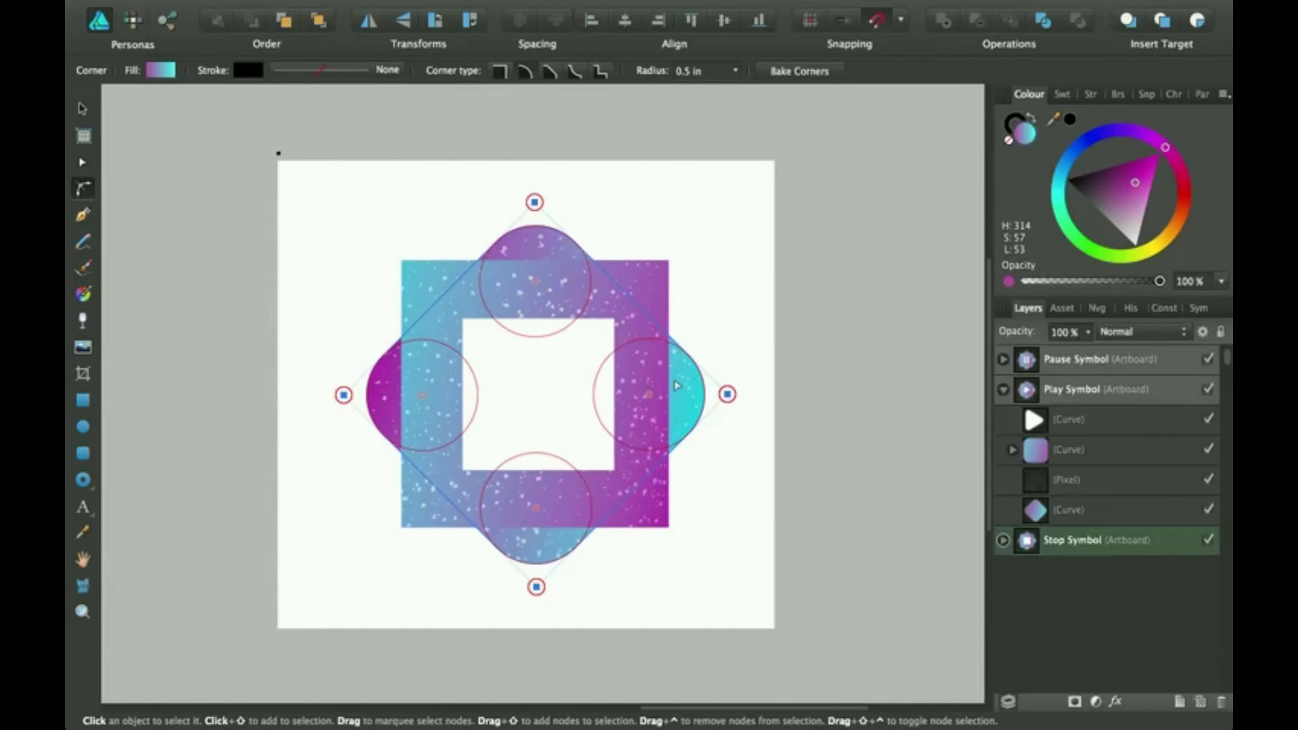
{"action": "left_click", "coordinate": [598, 71]}
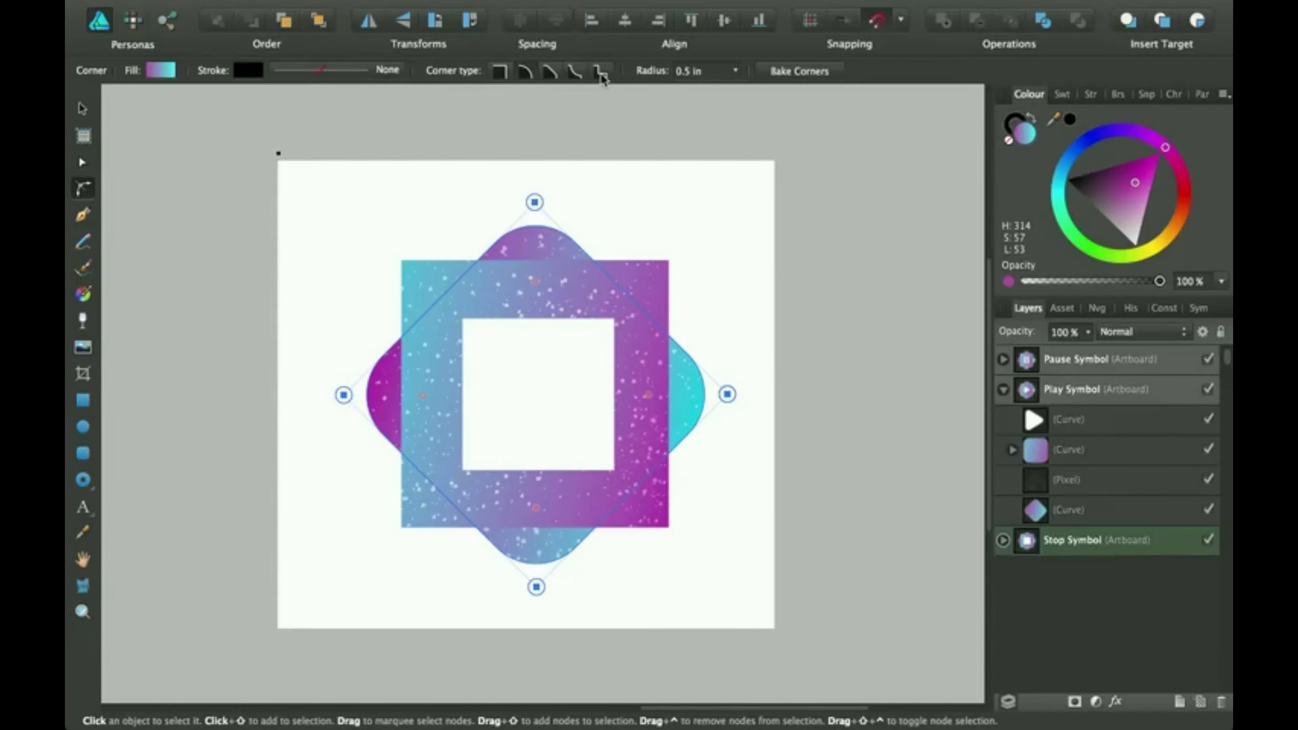
{"action": "left_click", "coordinate": [598, 70]}
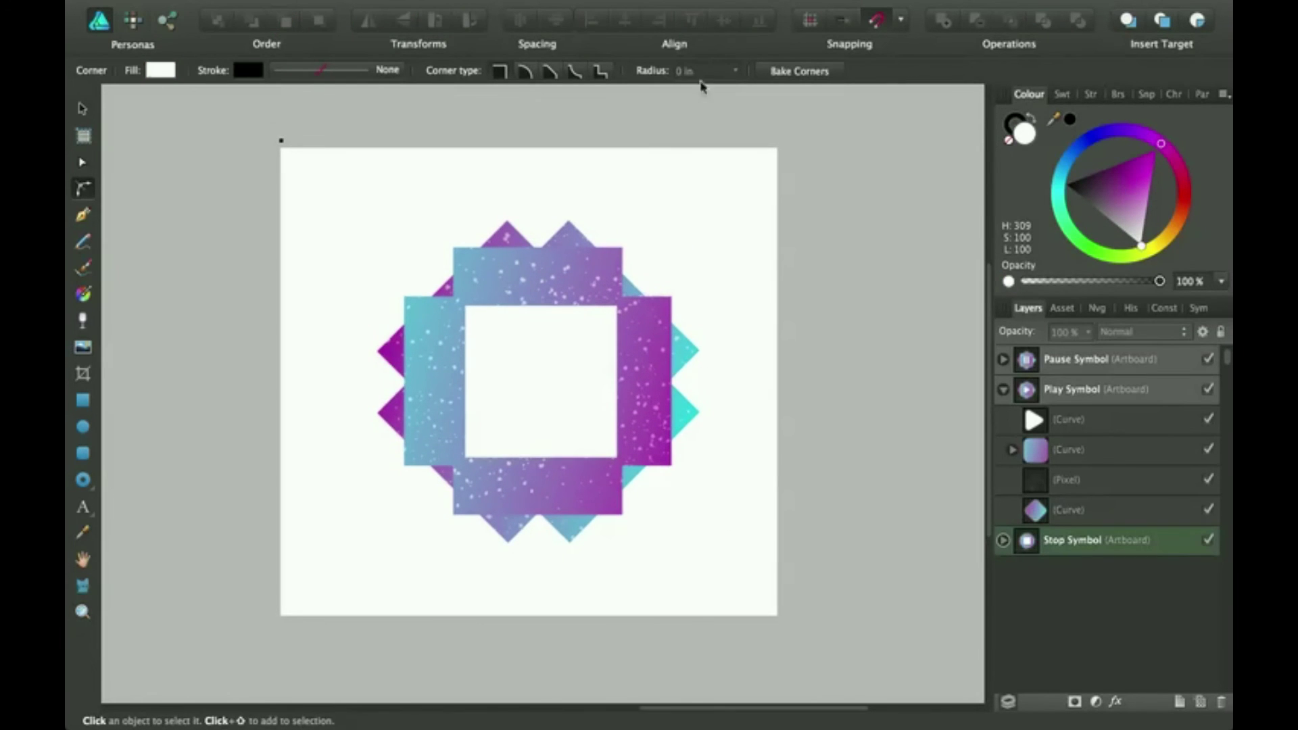
{"action": "mouse_move", "coordinate": [383, 411]}
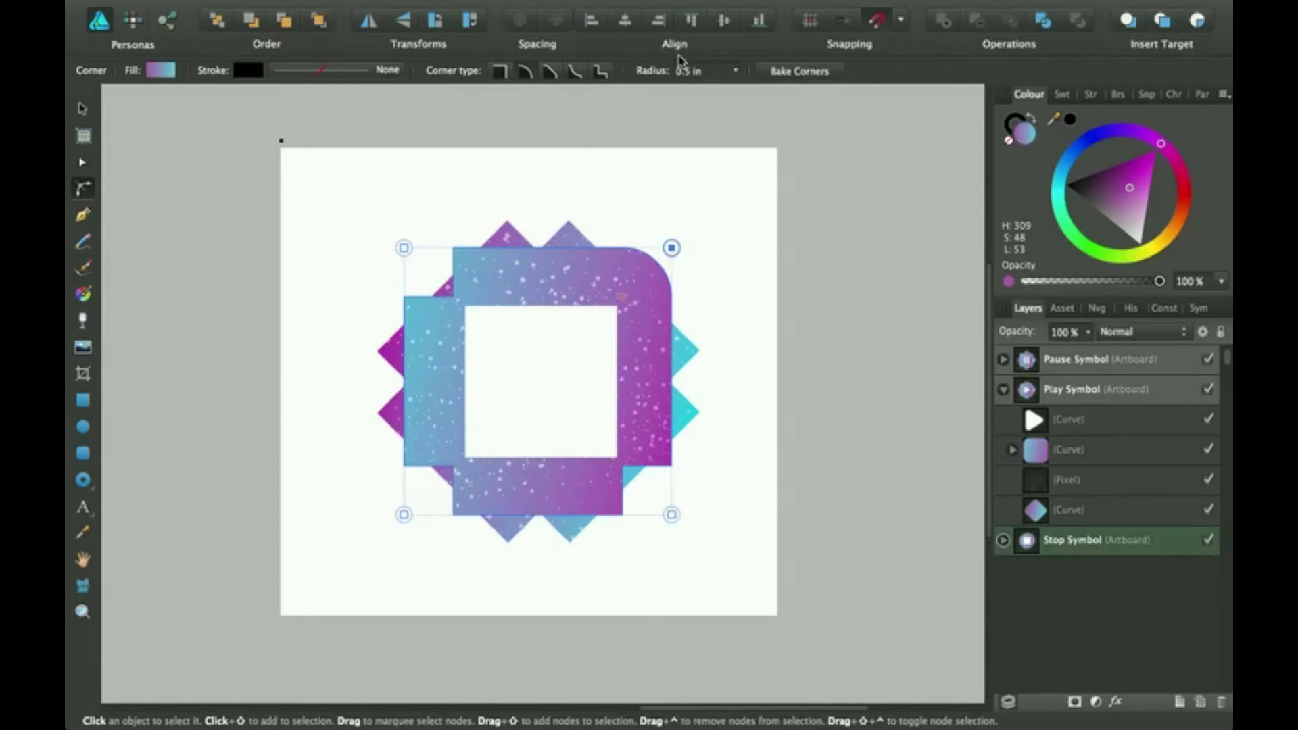
{"action": "mouse_move", "coordinate": [698, 73]}
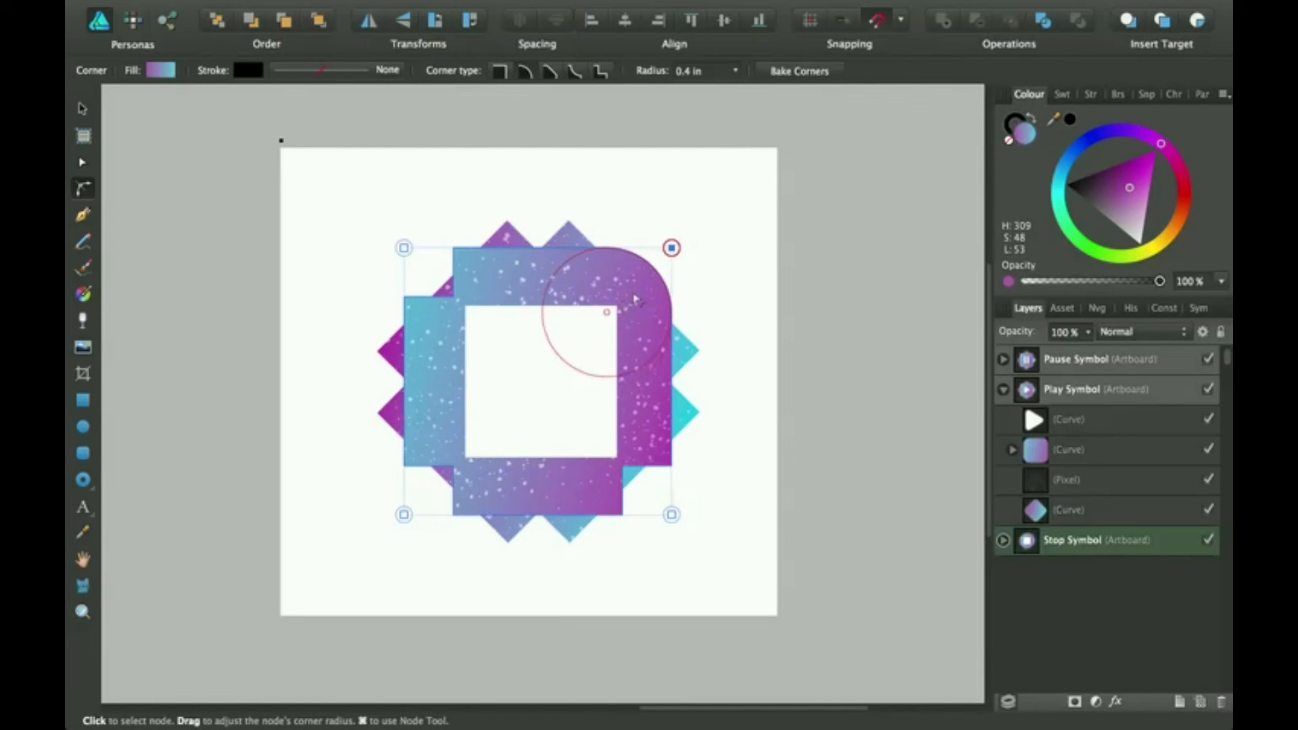
Step: Round only the square frame's top-right corner to about 0.4 in radius
{"action": "left_click_drag", "start_coordinate": [605, 313], "coordinate": [670, 248]}
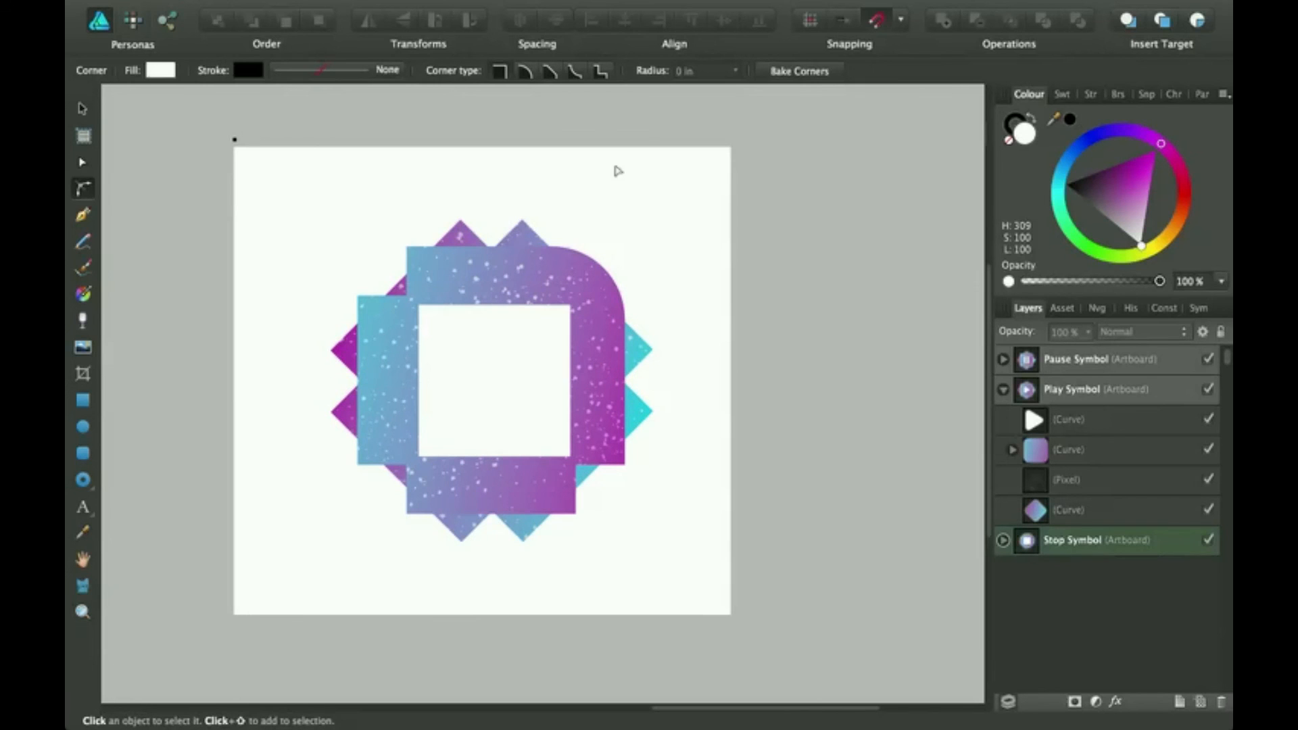
{"action": "mouse_move", "coordinate": [811, 80]}
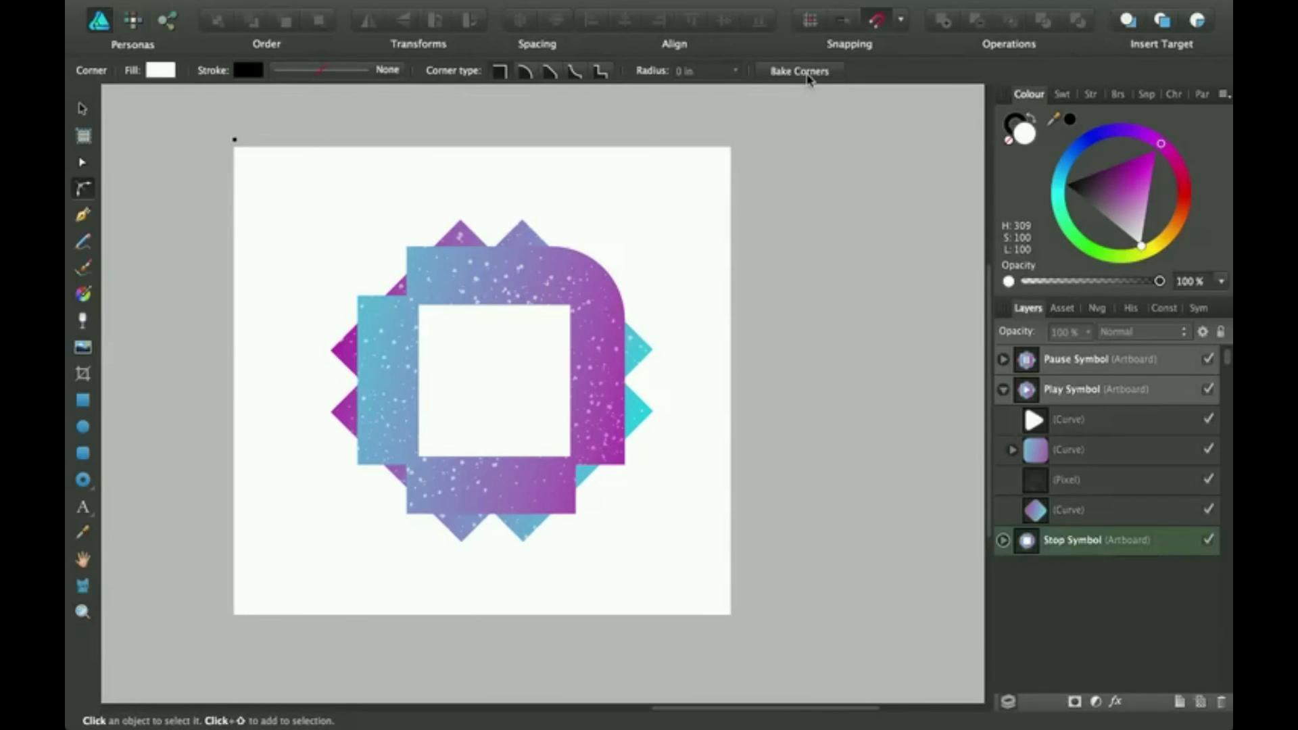
{"action": "mouse_move", "coordinate": [581, 300]}
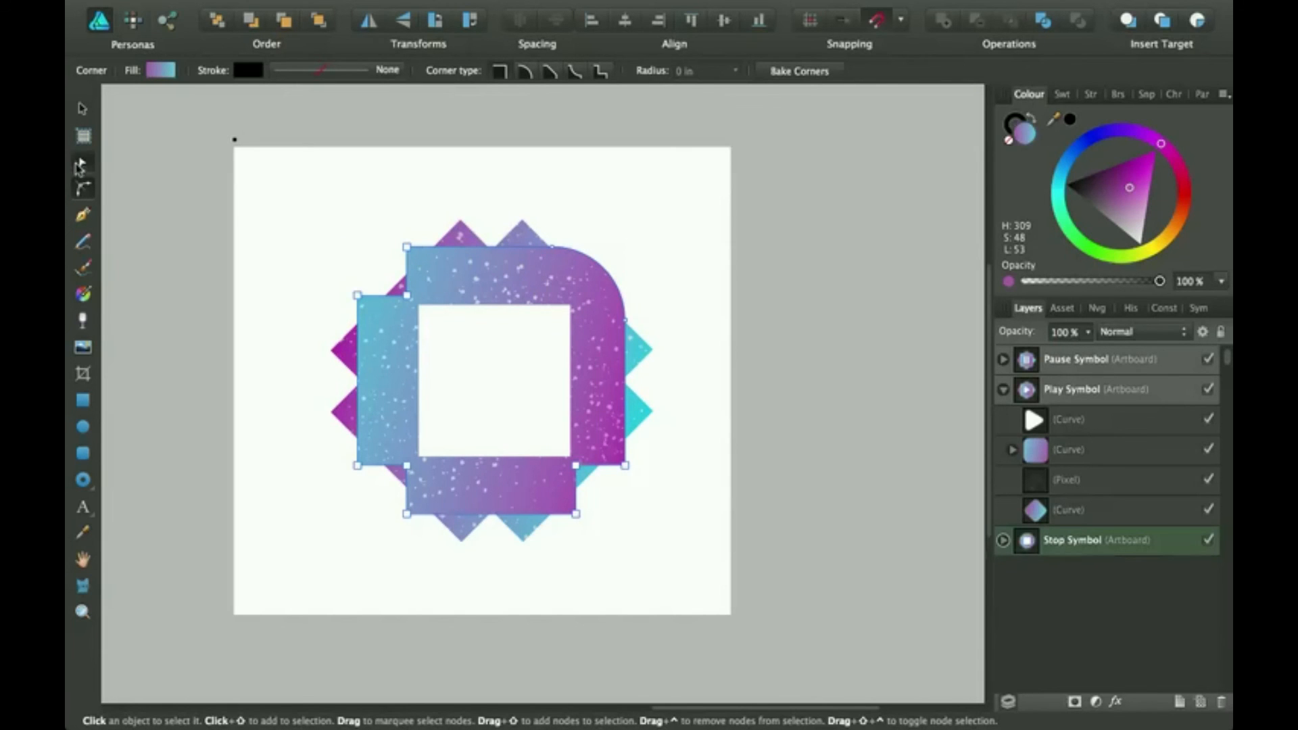
Step: Bake the frame's corner into real curve nodes and switch to node editing
{"action": "left_click", "coordinate": [81, 162]}
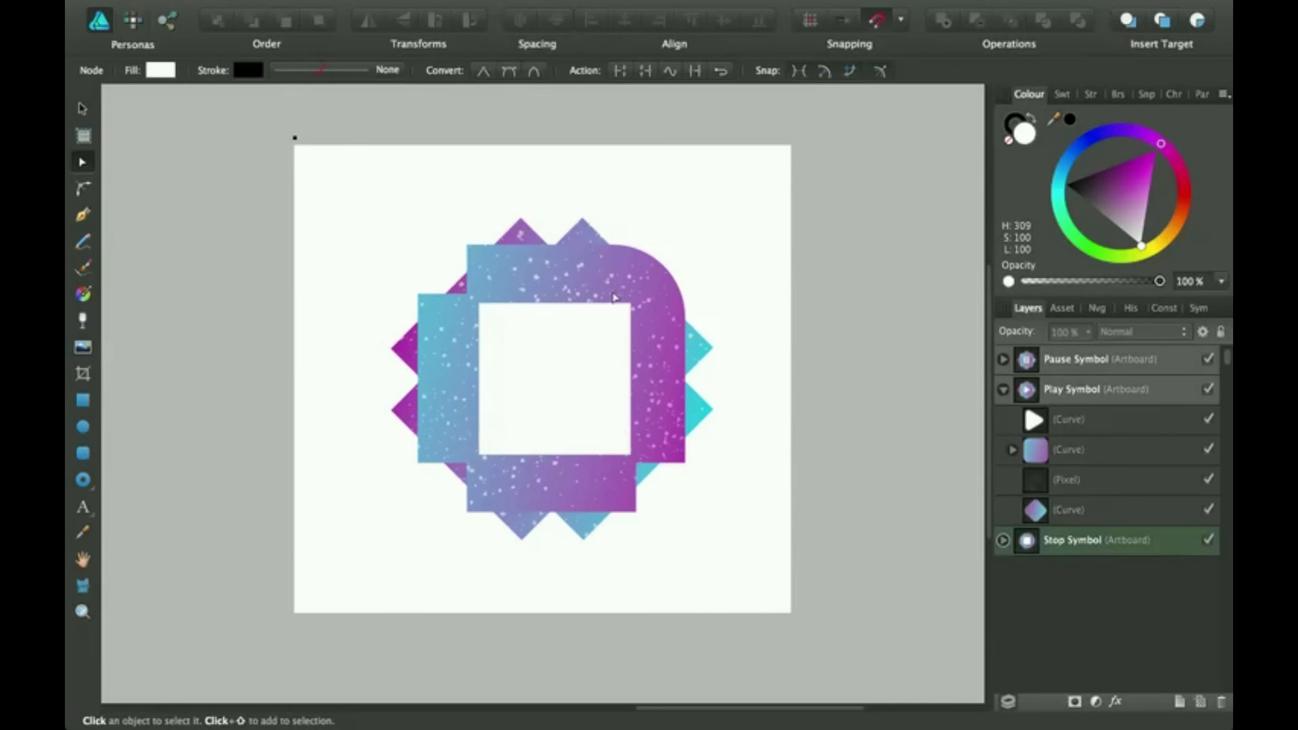
{"action": "mouse_move", "coordinate": [729, 277]}
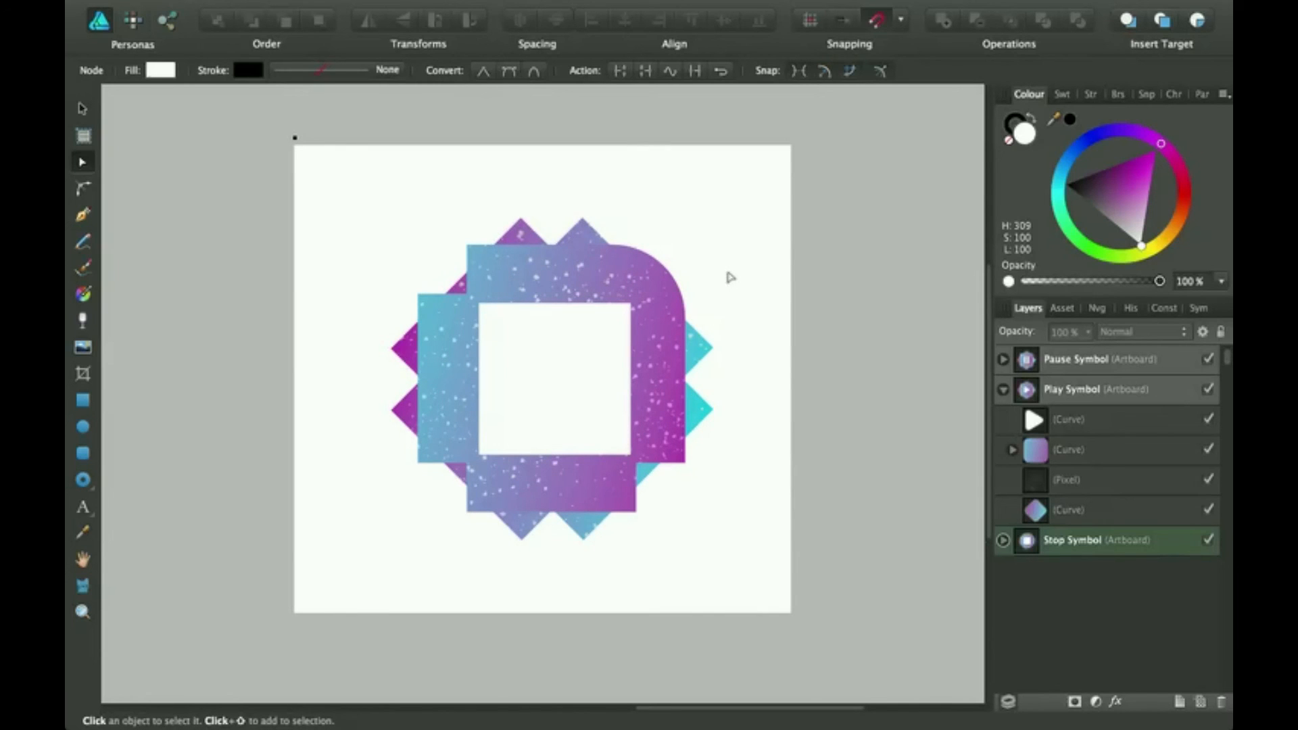
{"action": "mouse_move", "coordinate": [734, 278]}
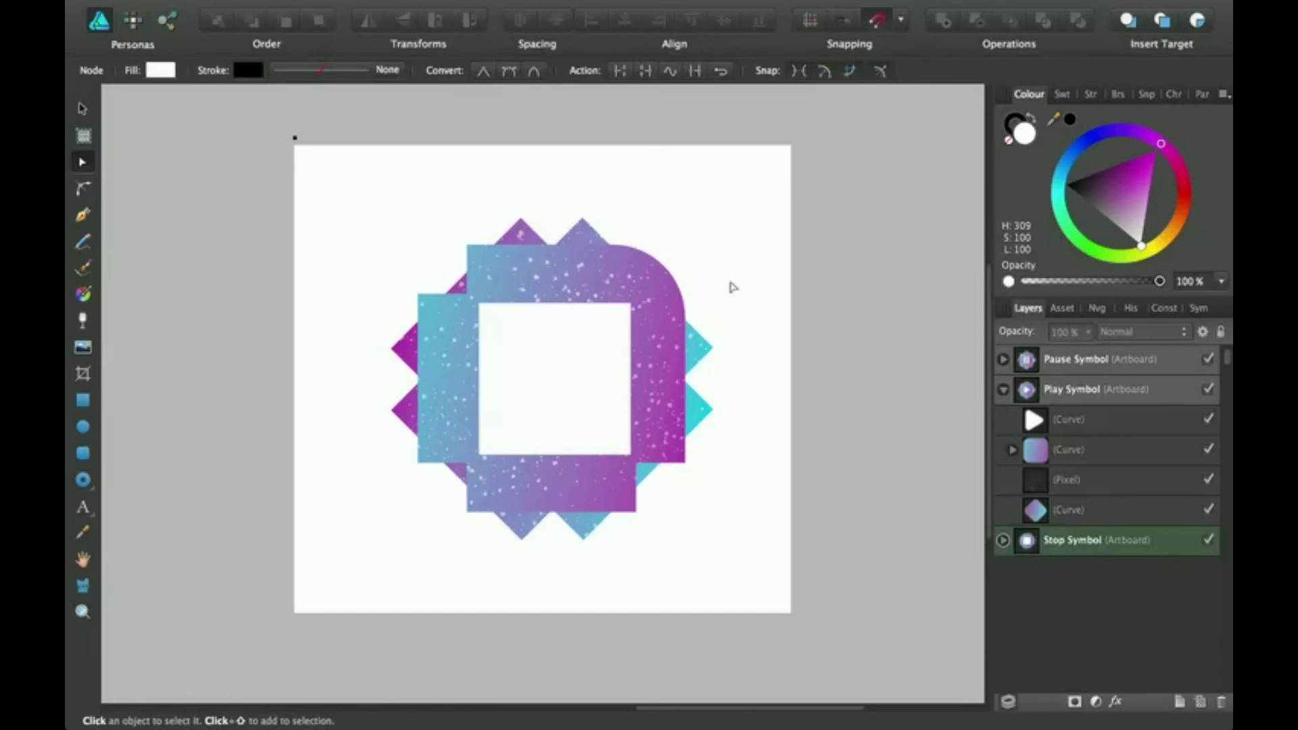
{"action": "mouse_move", "coordinate": [715, 400]}
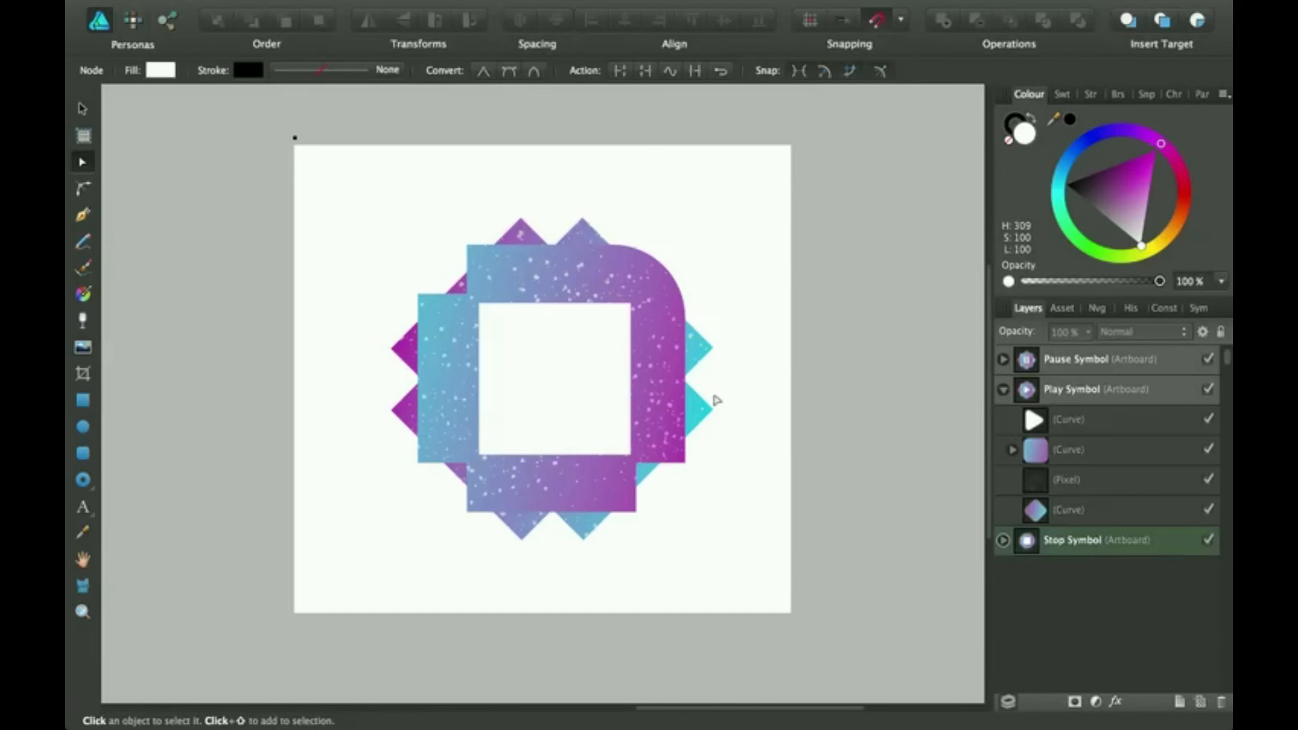
{"action": "mouse_move", "coordinate": [721, 407]}
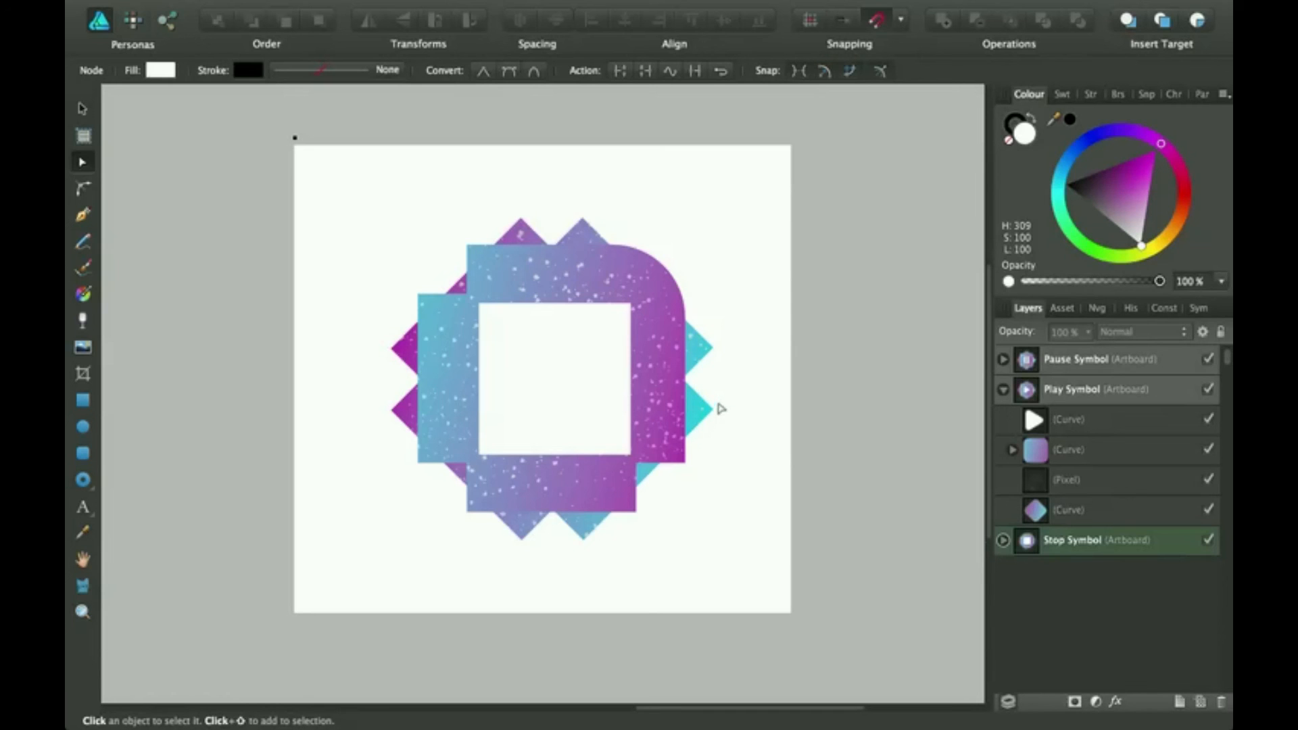
{"action": "mouse_move", "coordinate": [728, 362]}
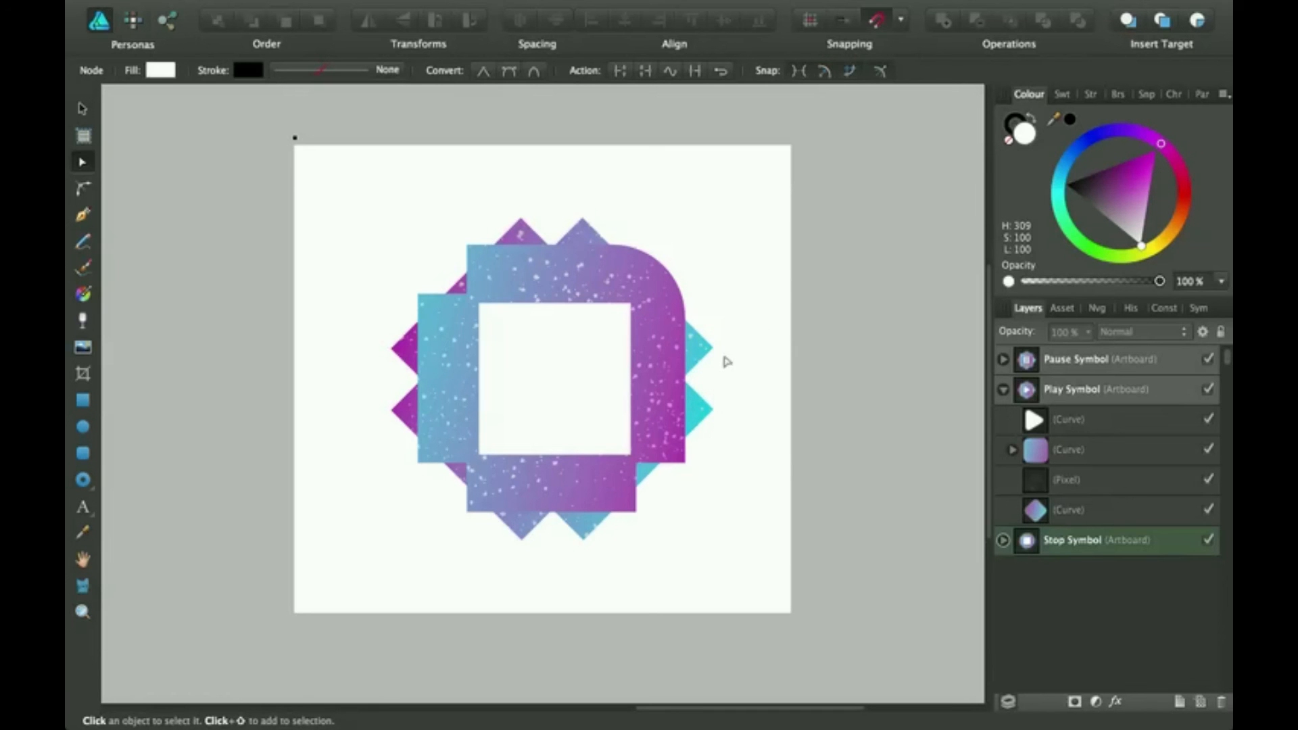
{"action": "mouse_move", "coordinate": [739, 410]}
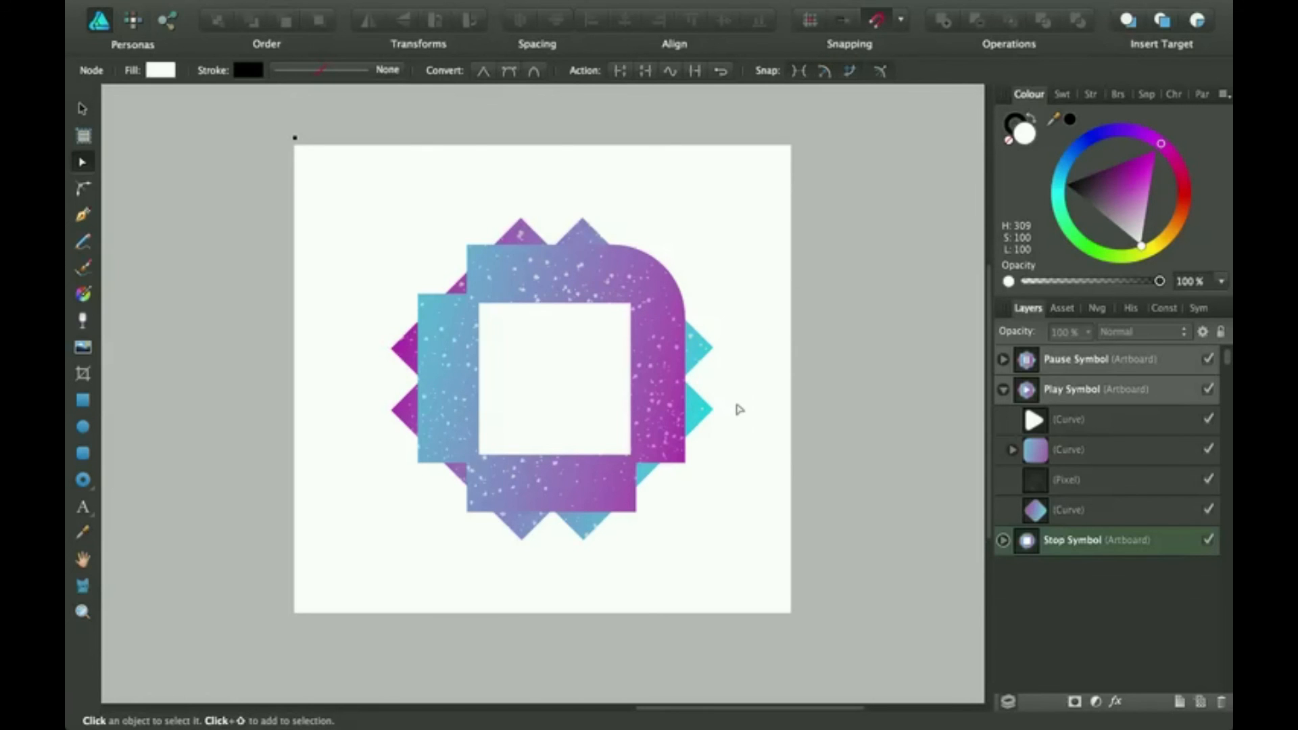